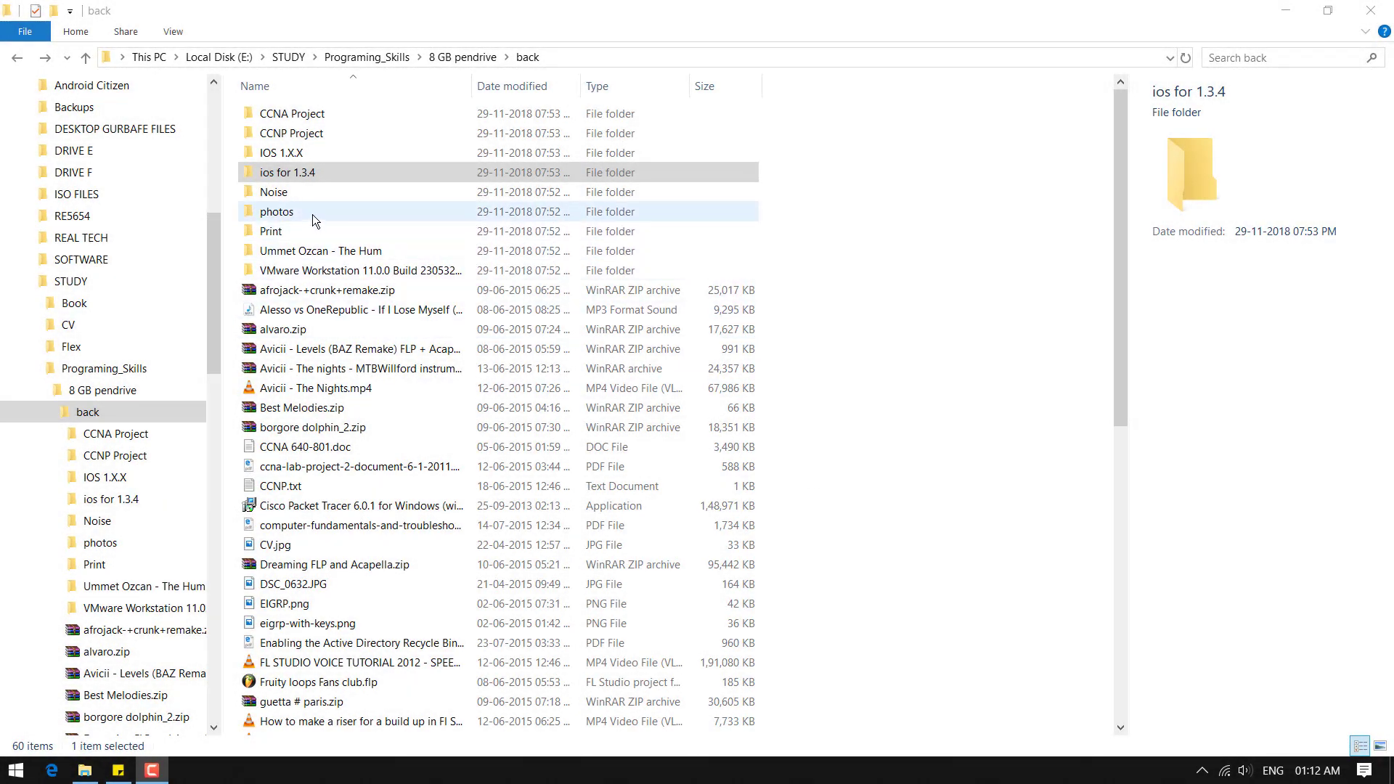
Find that the 'ios for 1.3.4' folder is corrupted and unreadable, dismissing the error
{"action": "double_click", "coordinate": [286, 172]}
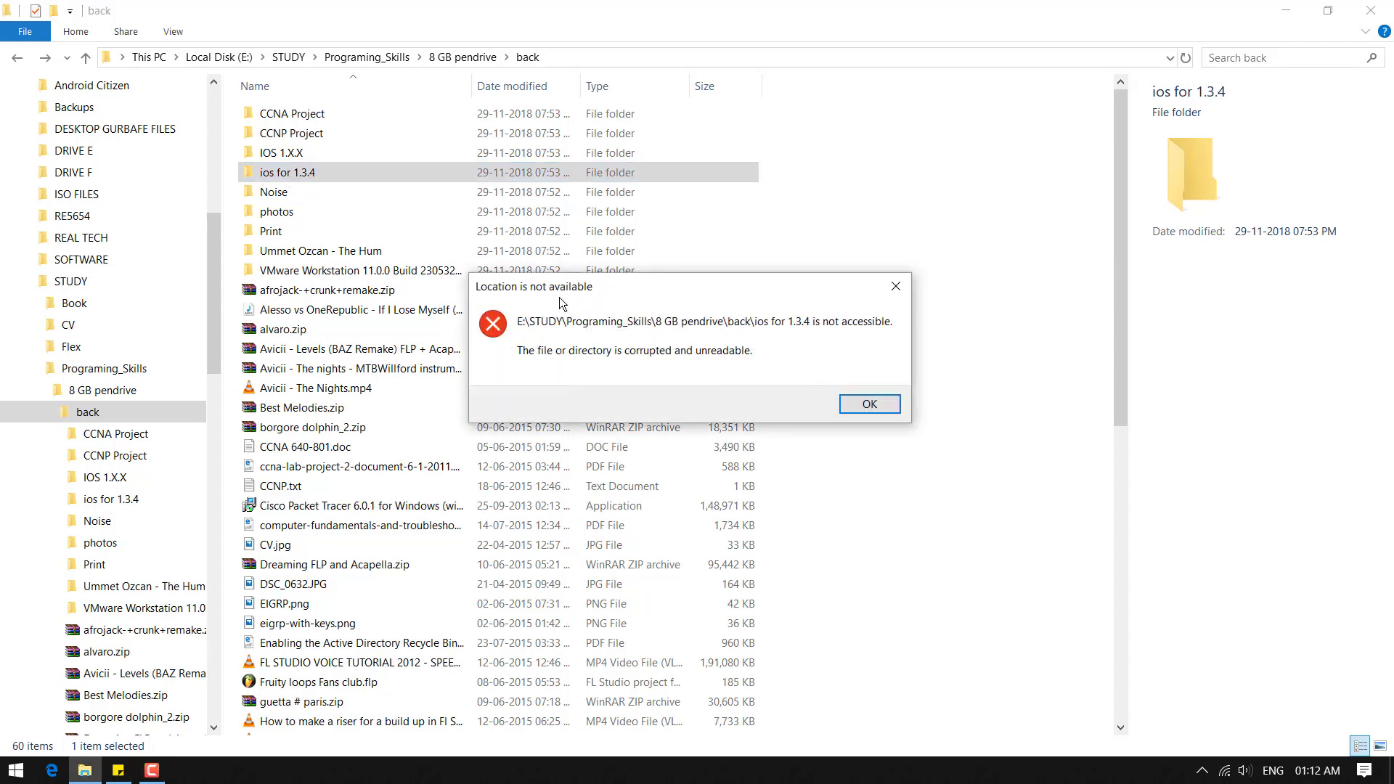
{"action": "left_click", "coordinate": [868, 404]}
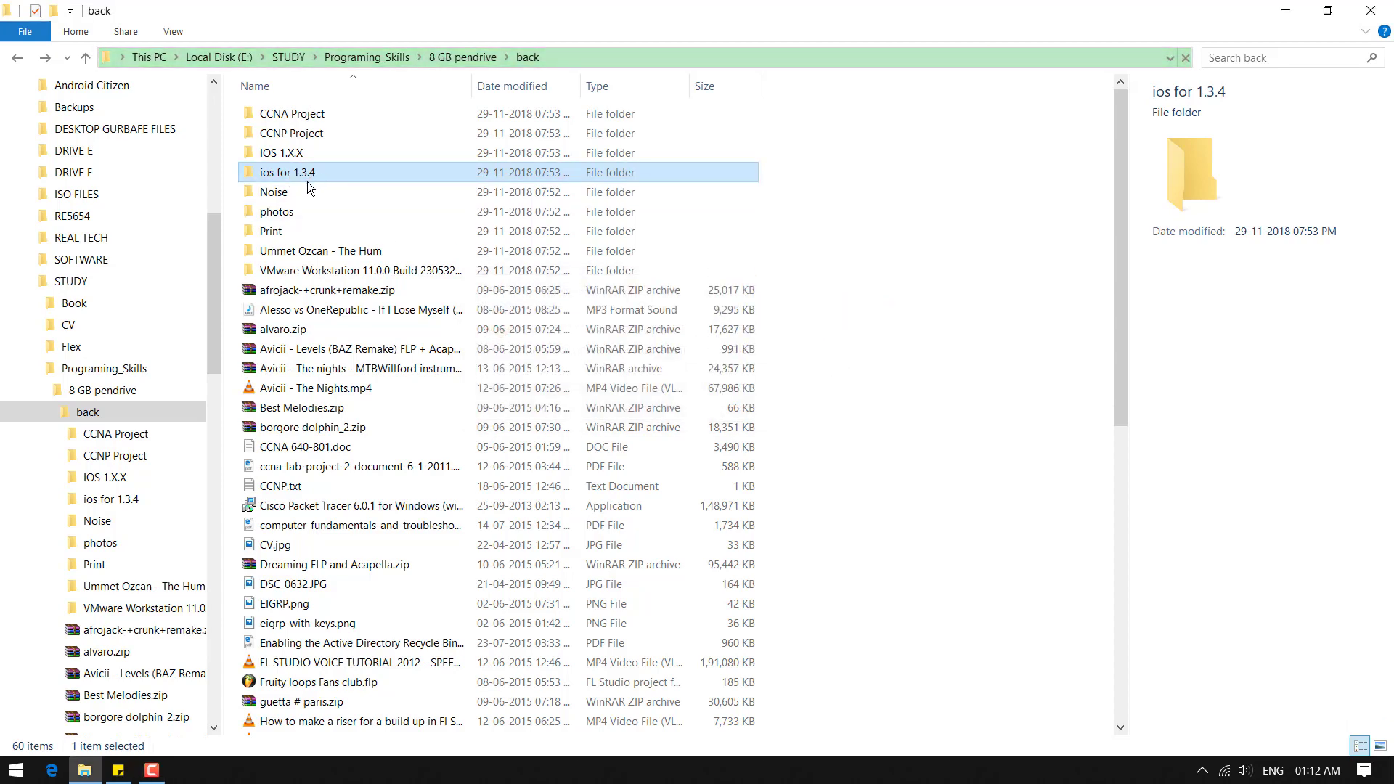
{"action": "double_click", "coordinate": [273, 192]}
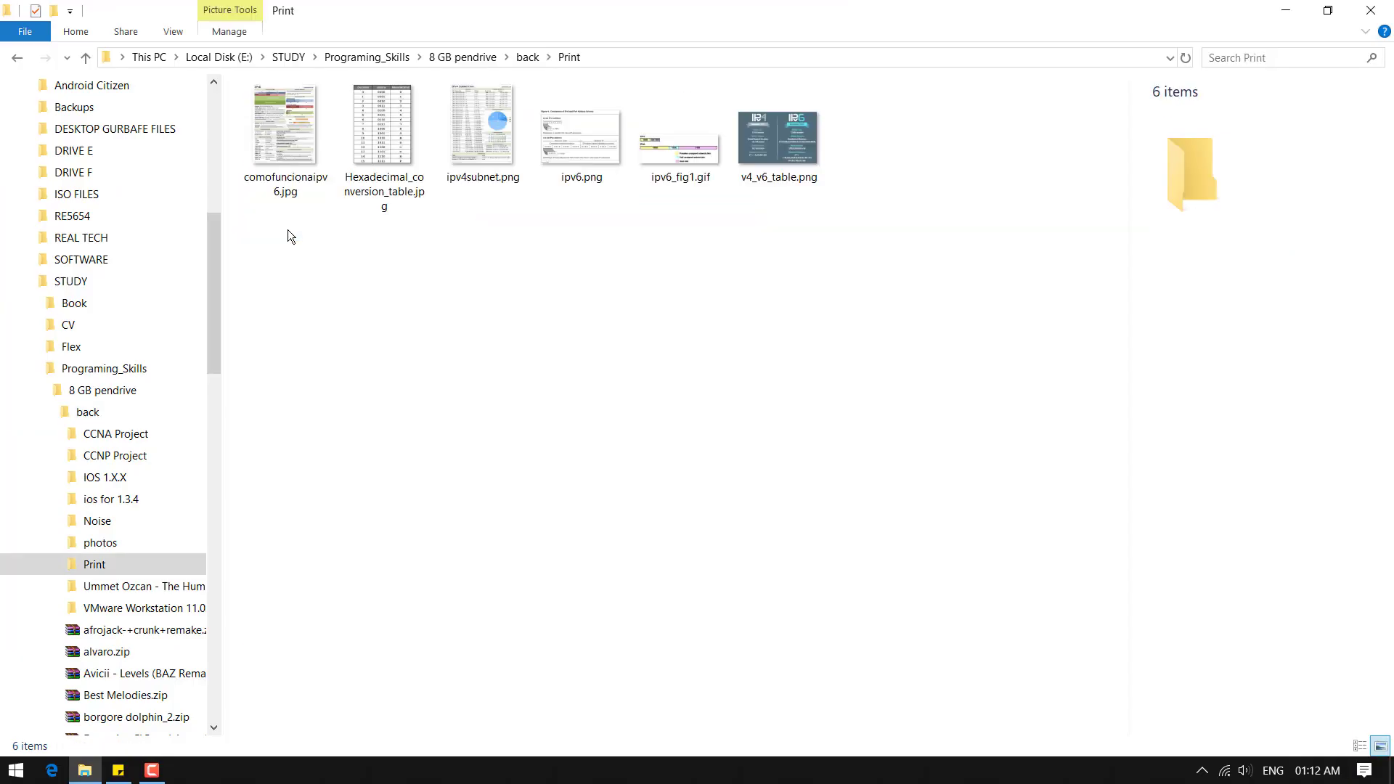
Back in the 'back' folder, find the photos folder equally unreadable and dismiss its error
{"action": "left_click", "coordinate": [33, 58]}
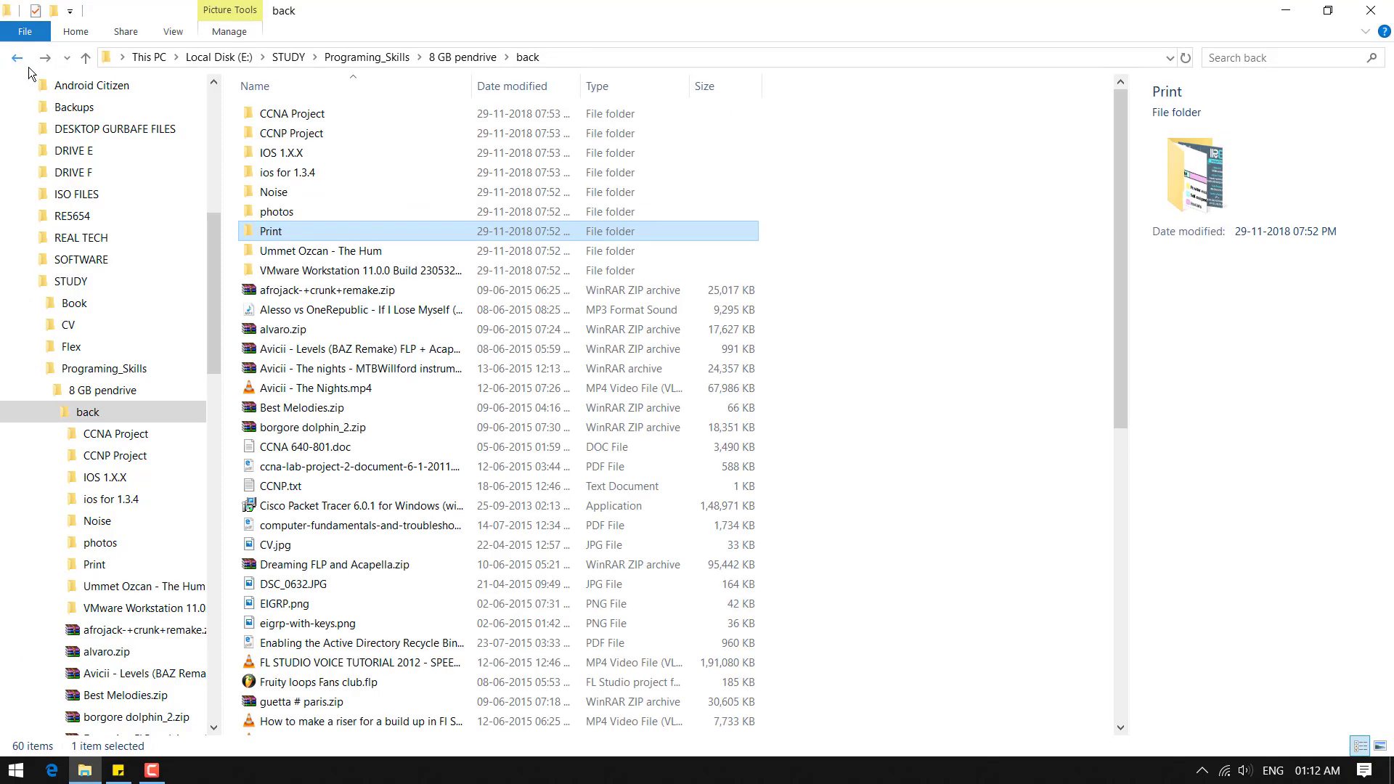
{"action": "double_click", "coordinate": [276, 212]}
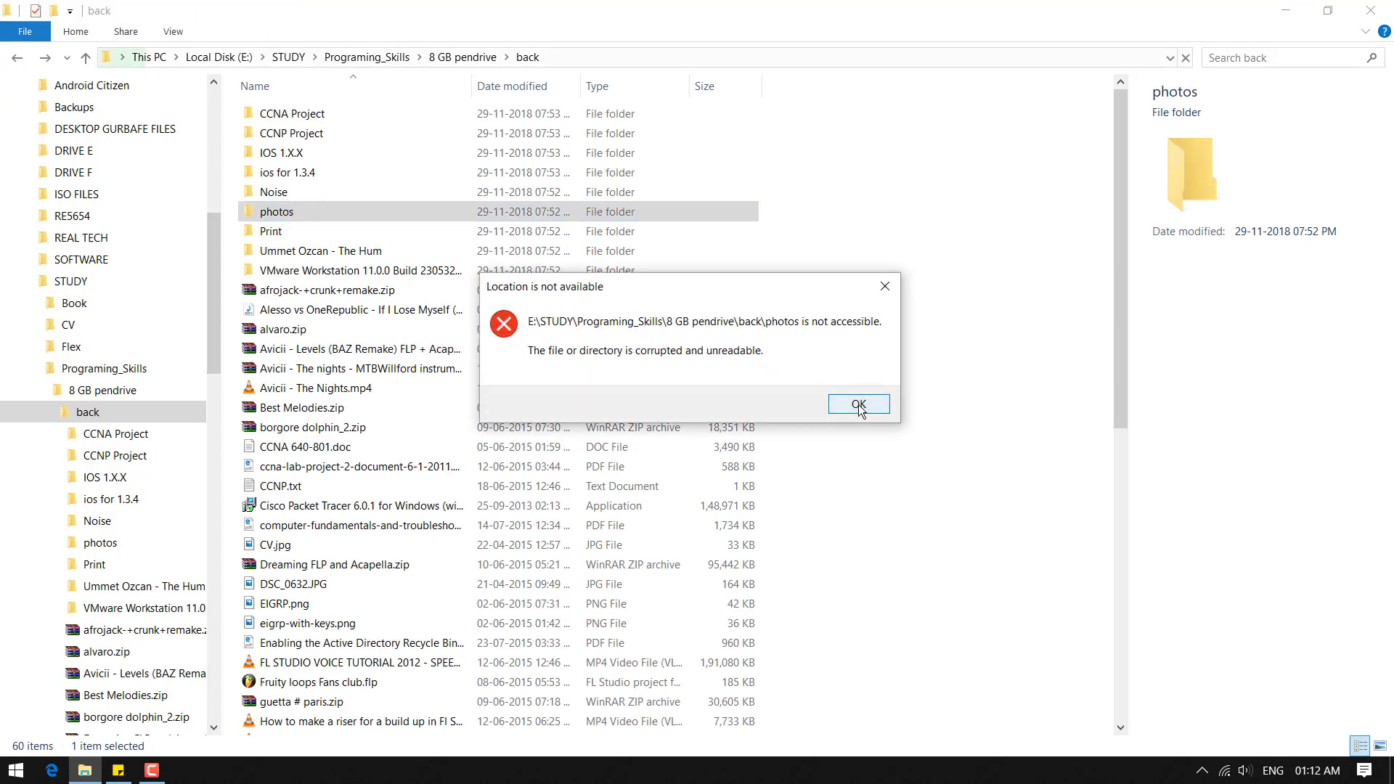
{"action": "left_click", "coordinate": [858, 403]}
{"action": "type", "text": "cmd"}
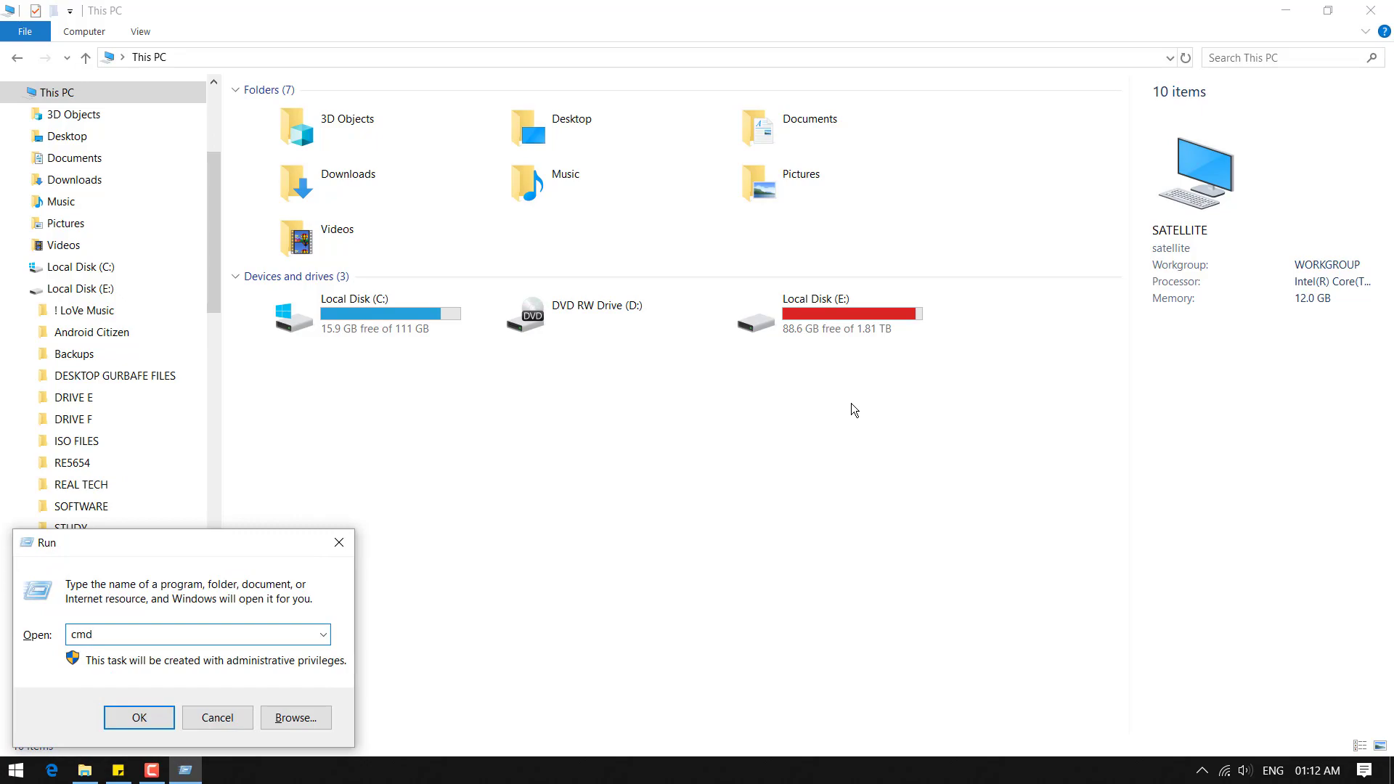
Start an administrator Command Prompt and begin entering the chkdsk command
{"action": "left_click", "coordinate": [138, 717]}
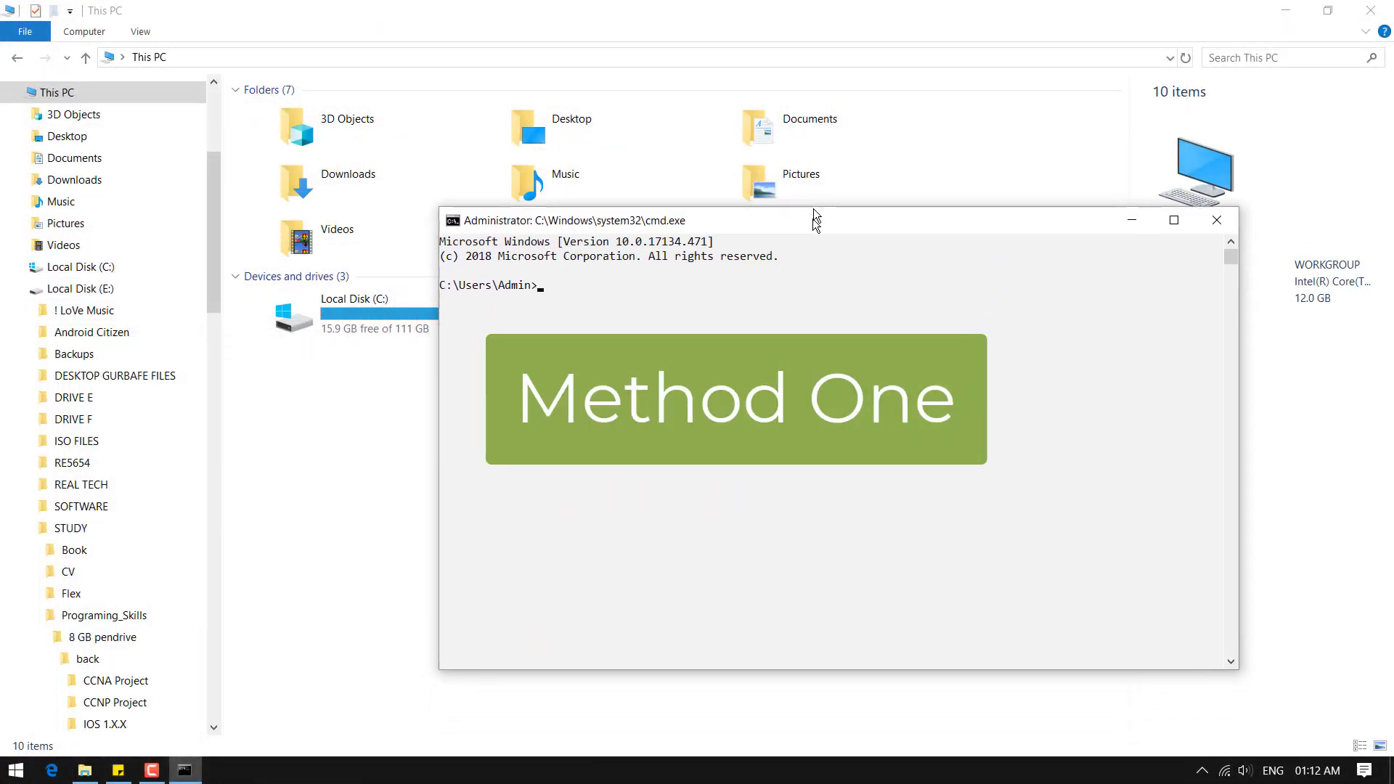
{"action": "left_click_drag", "start_coordinate": [816, 221], "coordinate": [724, 193]}
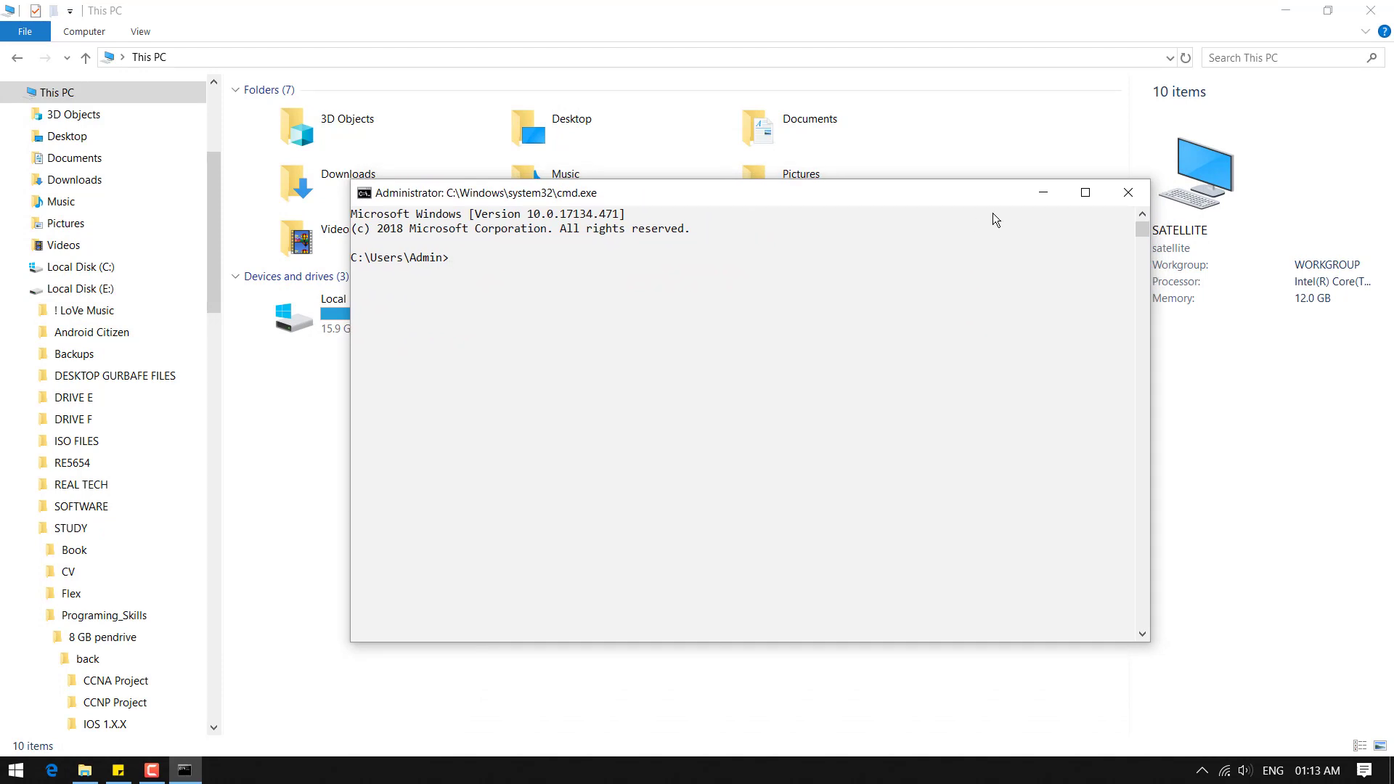
{"action": "type", "text": "chks"}
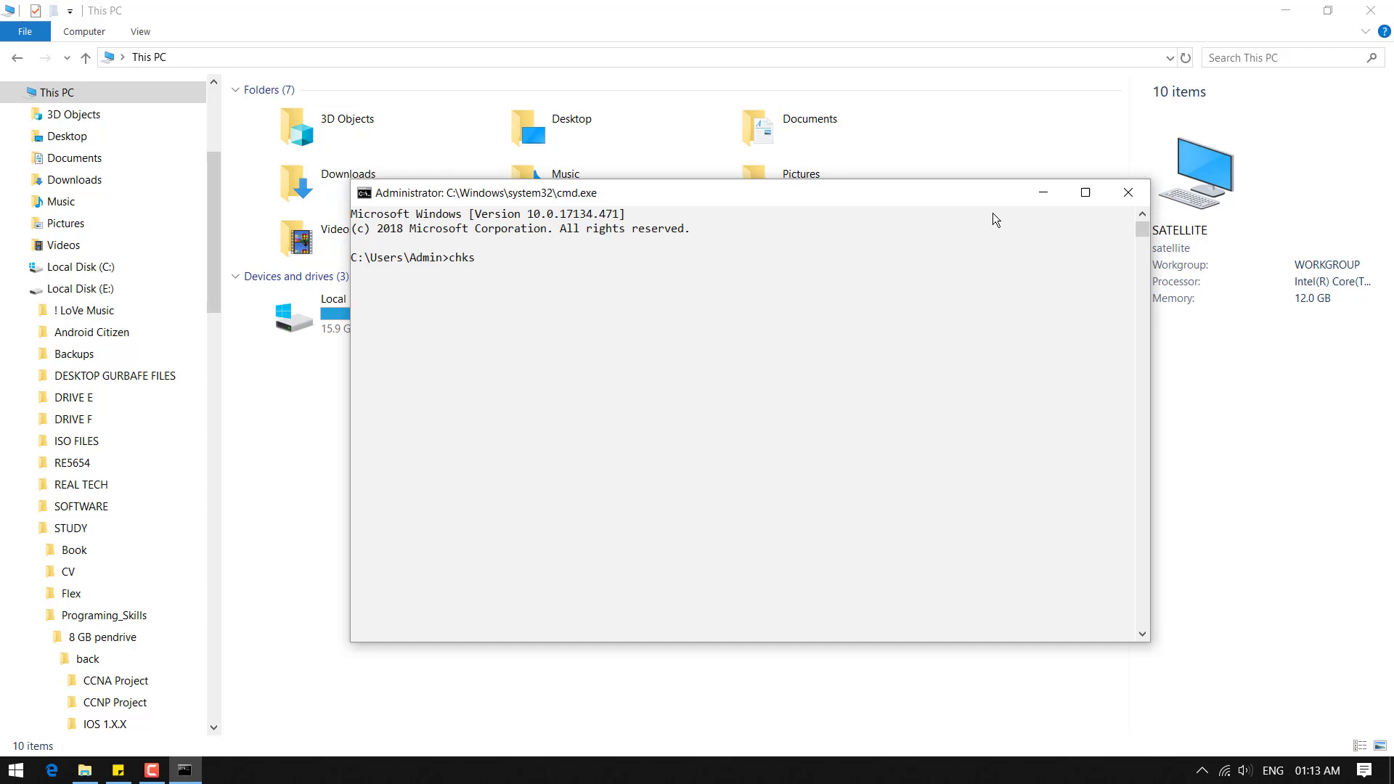
{"action": "type", "text": "dsk"}
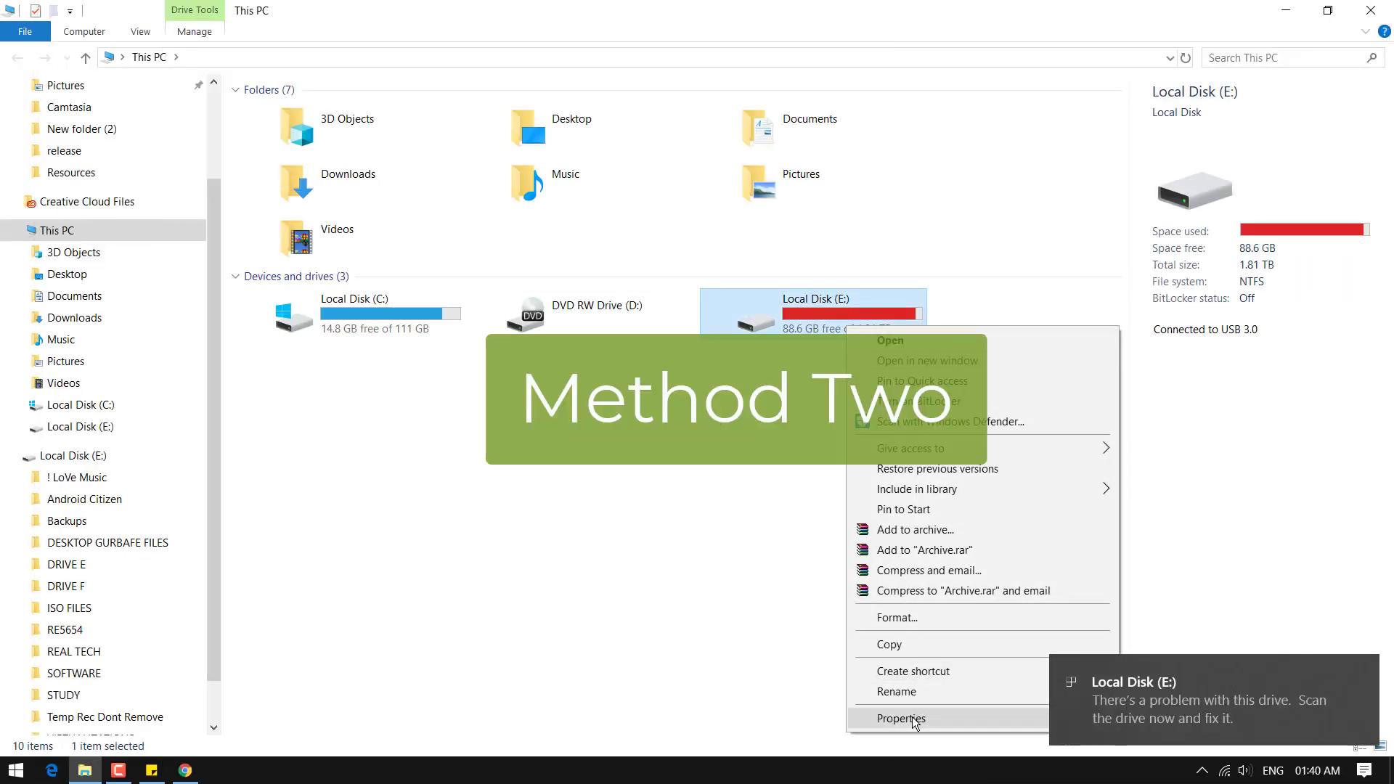
Bring up the Properties of Local Disk (E:) from This PC
{"action": "left_click", "coordinate": [900, 717]}
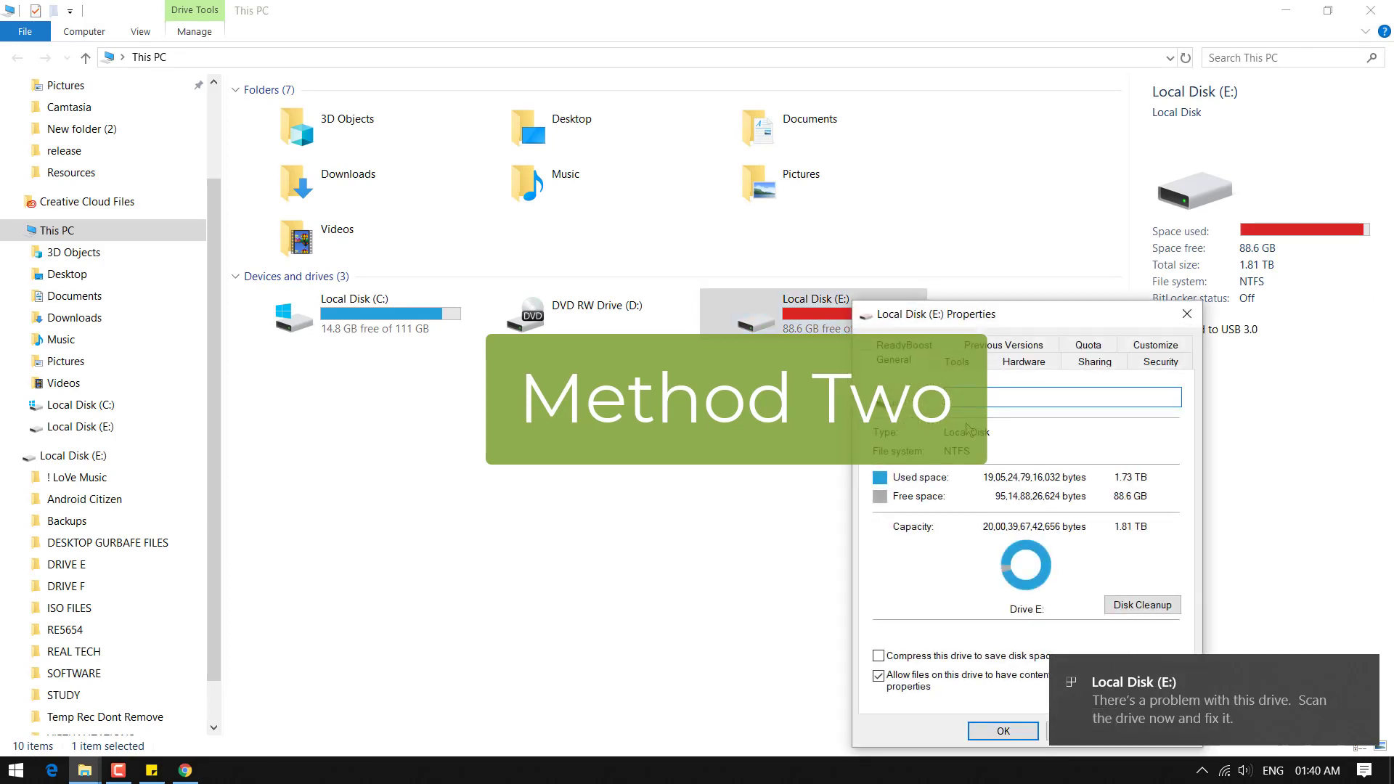
{"action": "left_click", "coordinate": [1003, 731]}
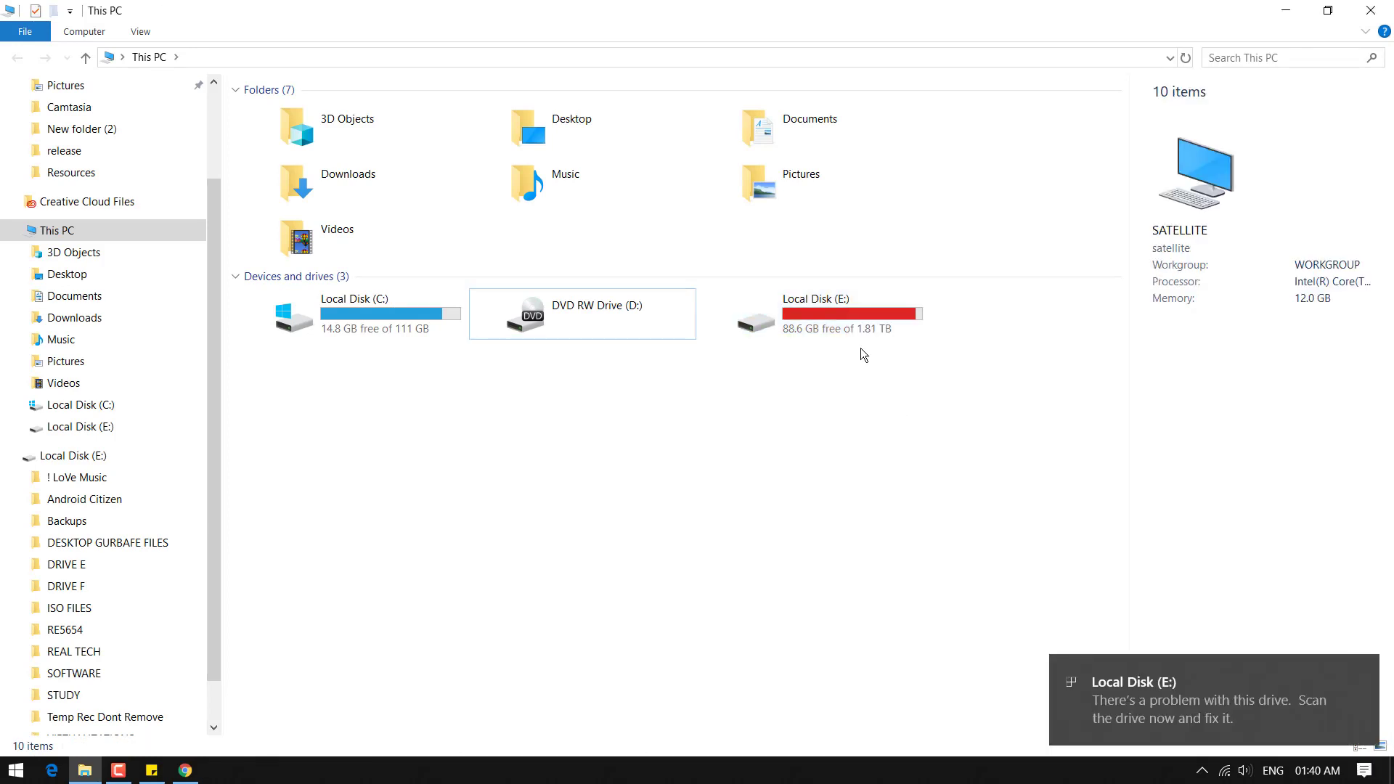
{"action": "right_click", "coordinate": [848, 328]}
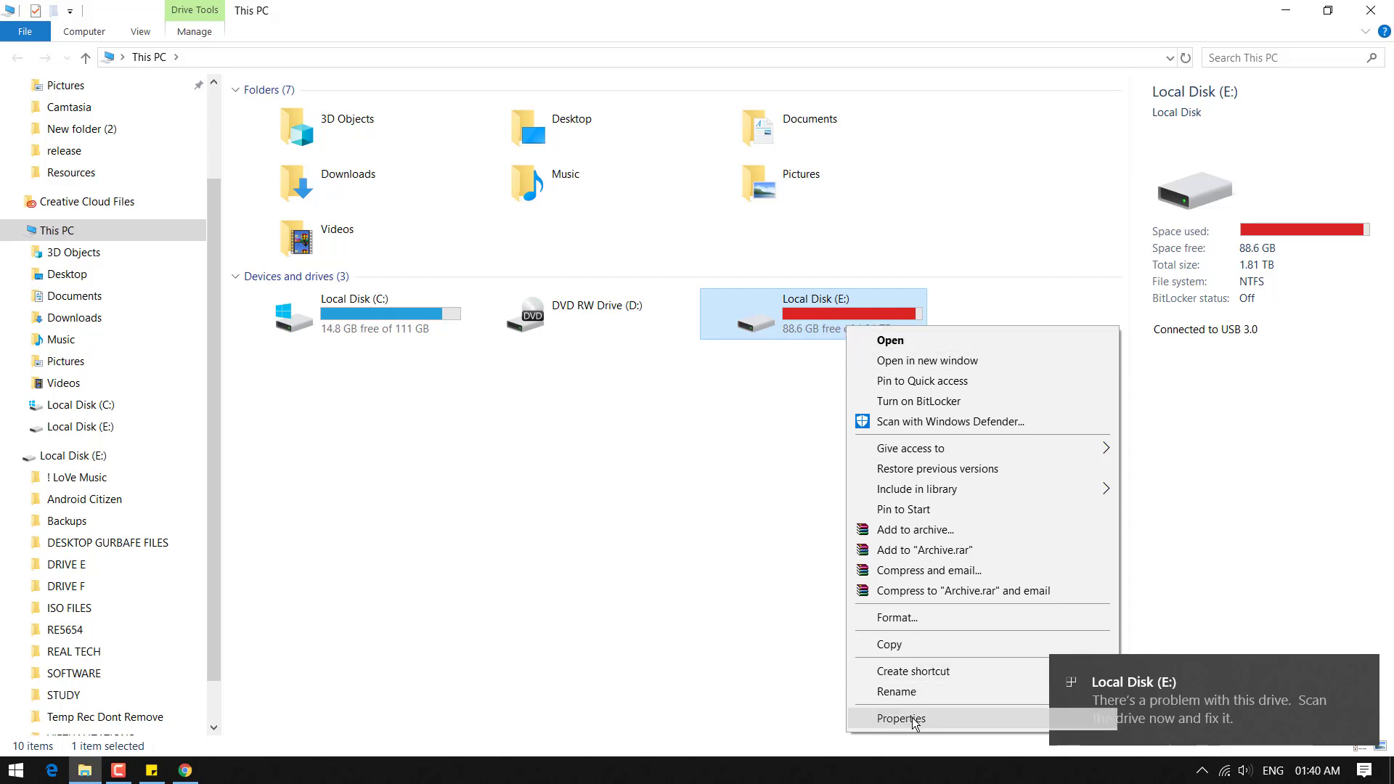
{"action": "left_click", "coordinate": [902, 717]}
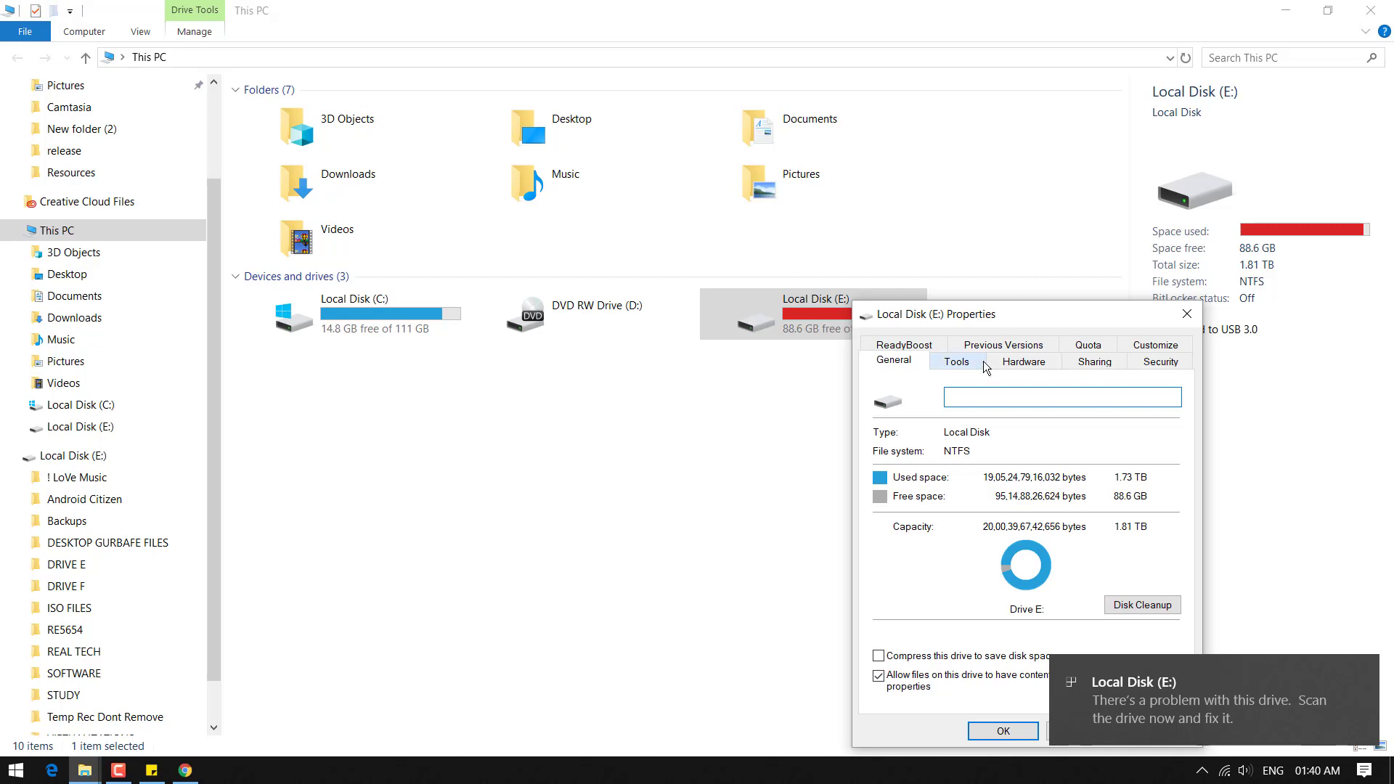
Run error checking on drive E: from its Tools and repair the errors found
{"action": "left_click", "coordinate": [955, 360]}
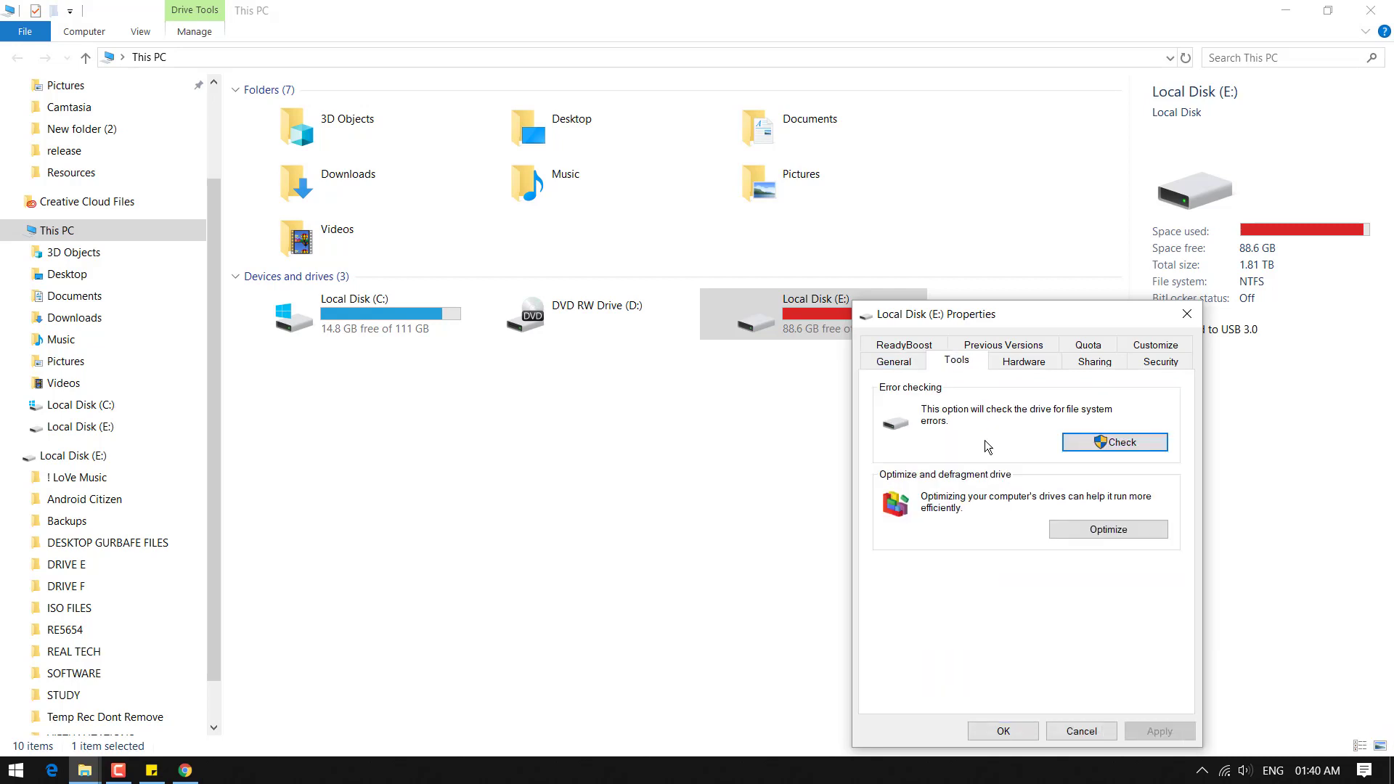
{"action": "left_click", "coordinate": [1115, 441]}
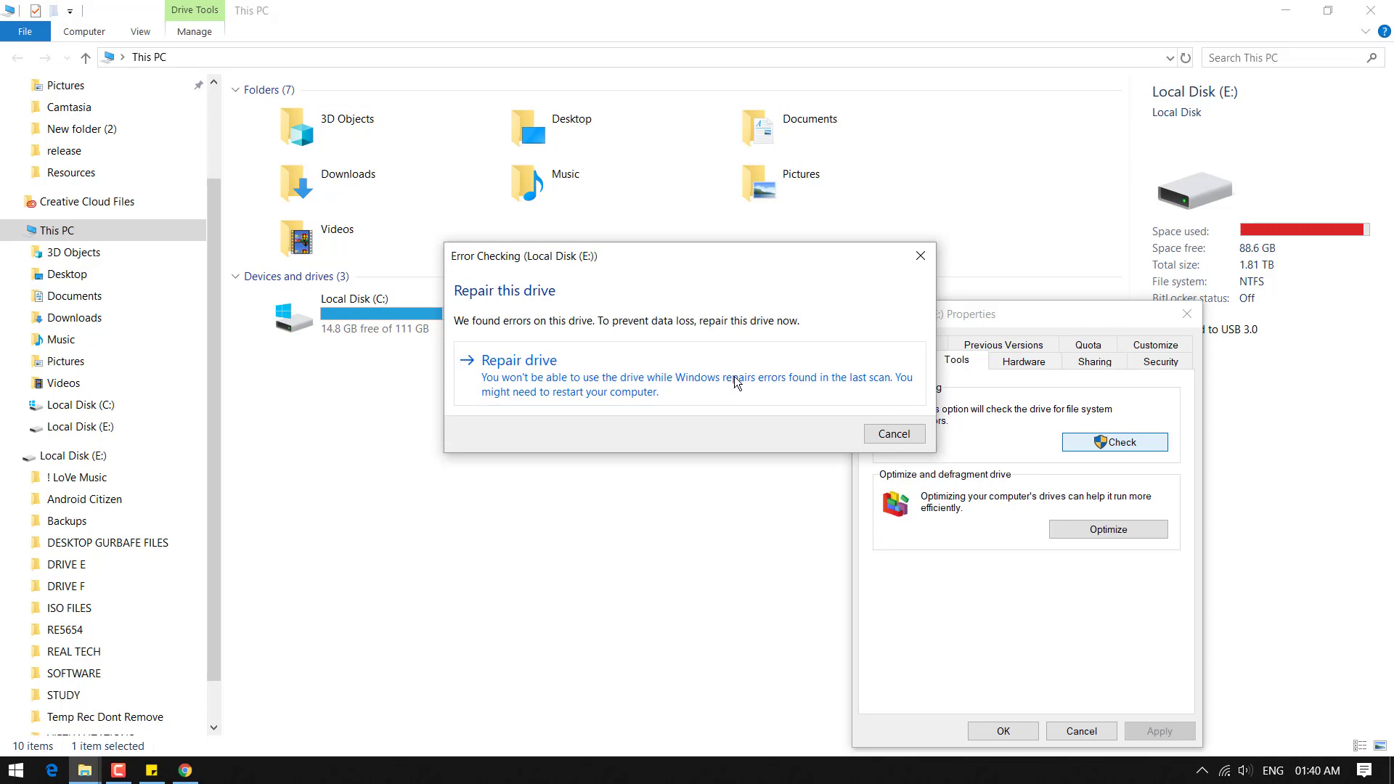
{"action": "left_click", "coordinate": [519, 360]}
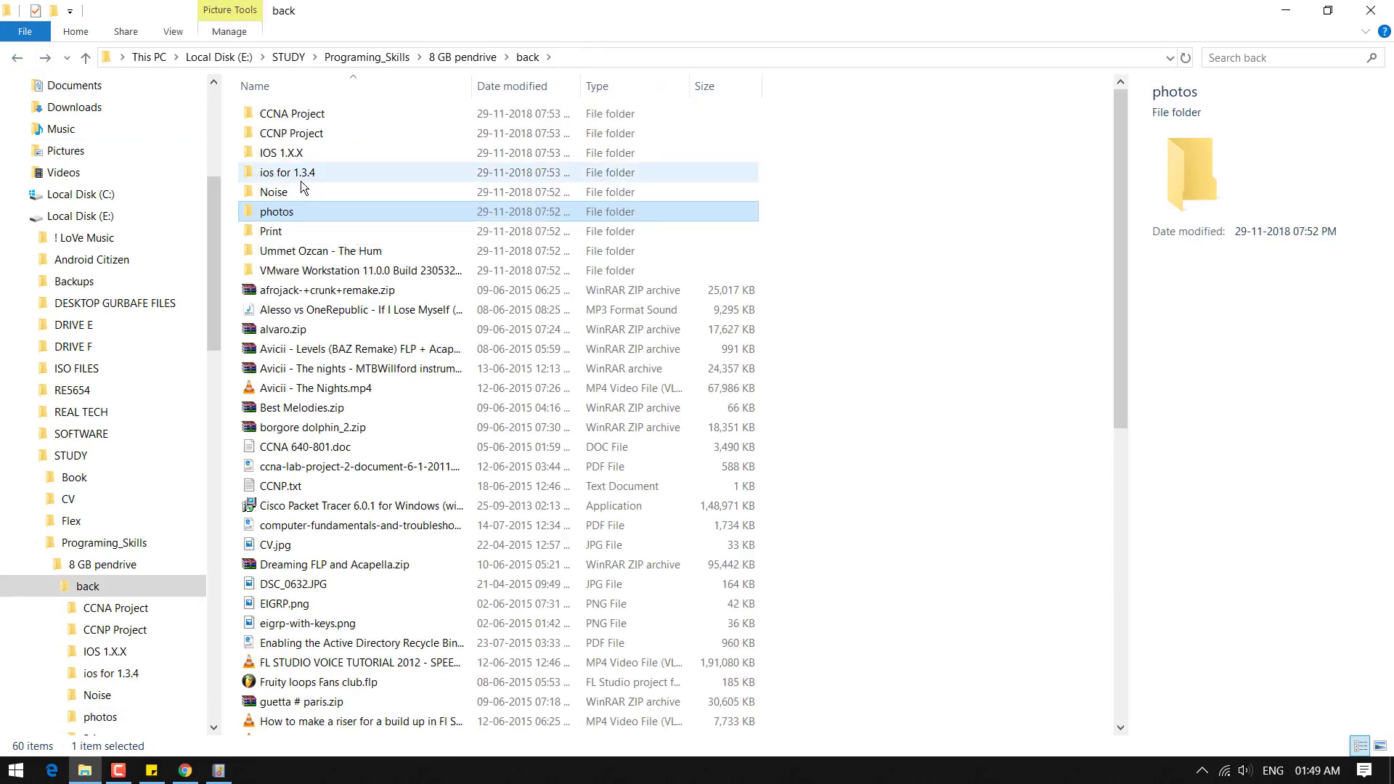
{"action": "mouse_move", "coordinate": [302, 185]}
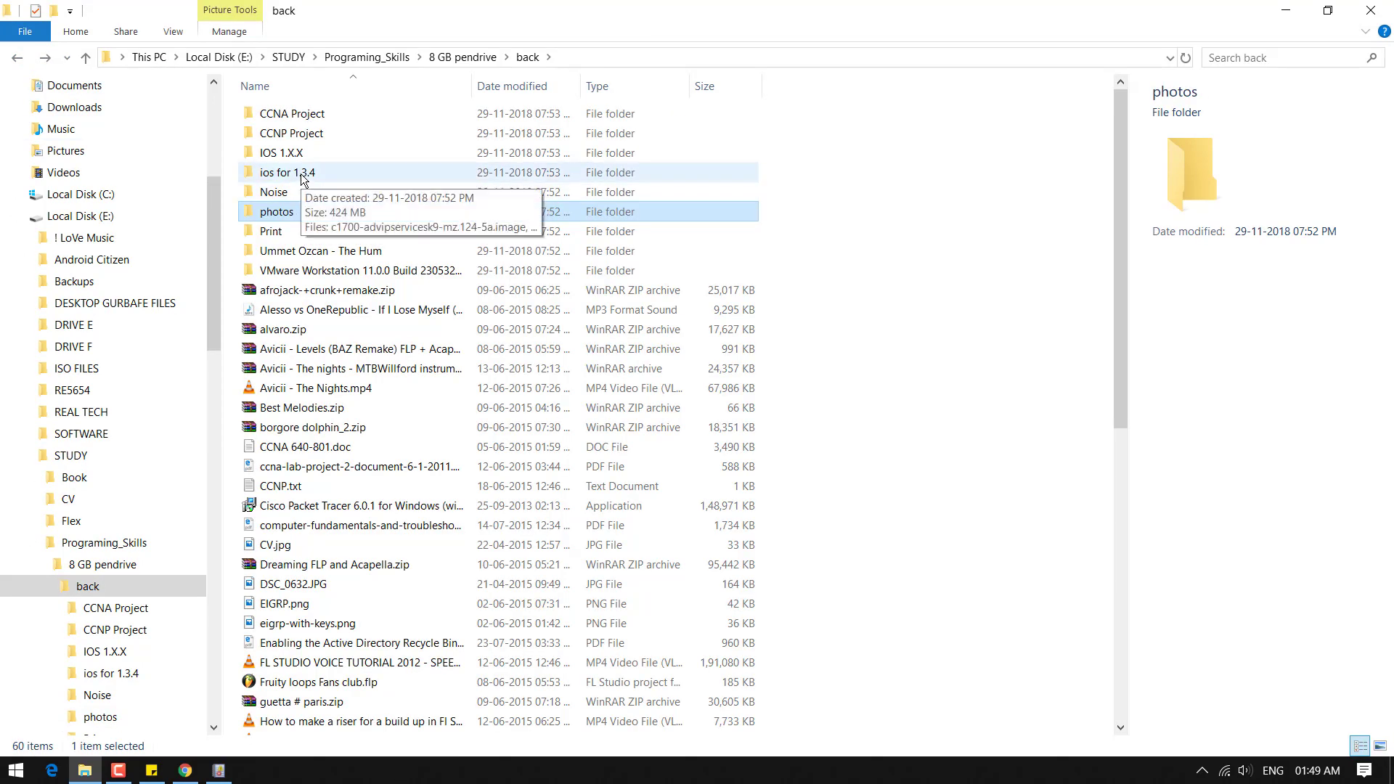
Confirm the 'ios for 1.3.4' folder now opens normally, listing its five image files
{"action": "double_click", "coordinate": [286, 171]}
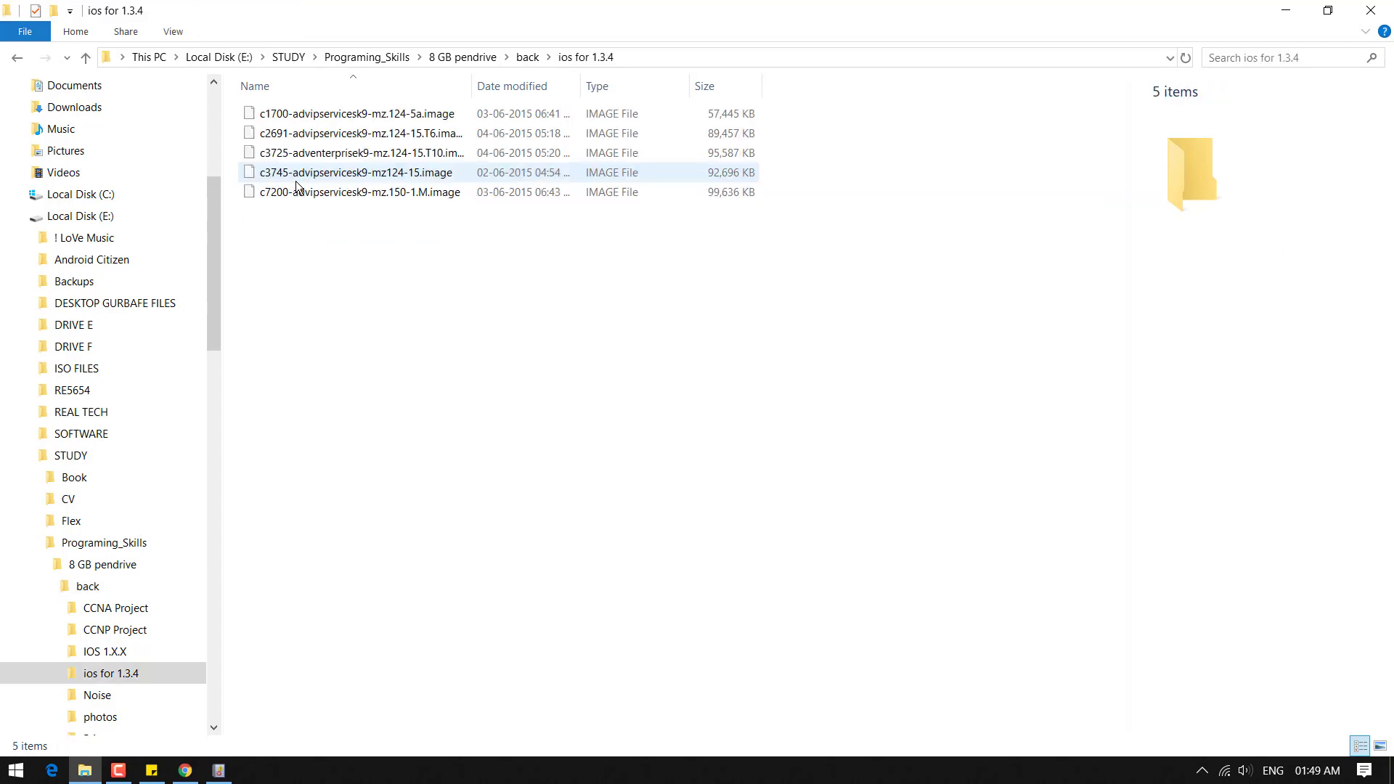